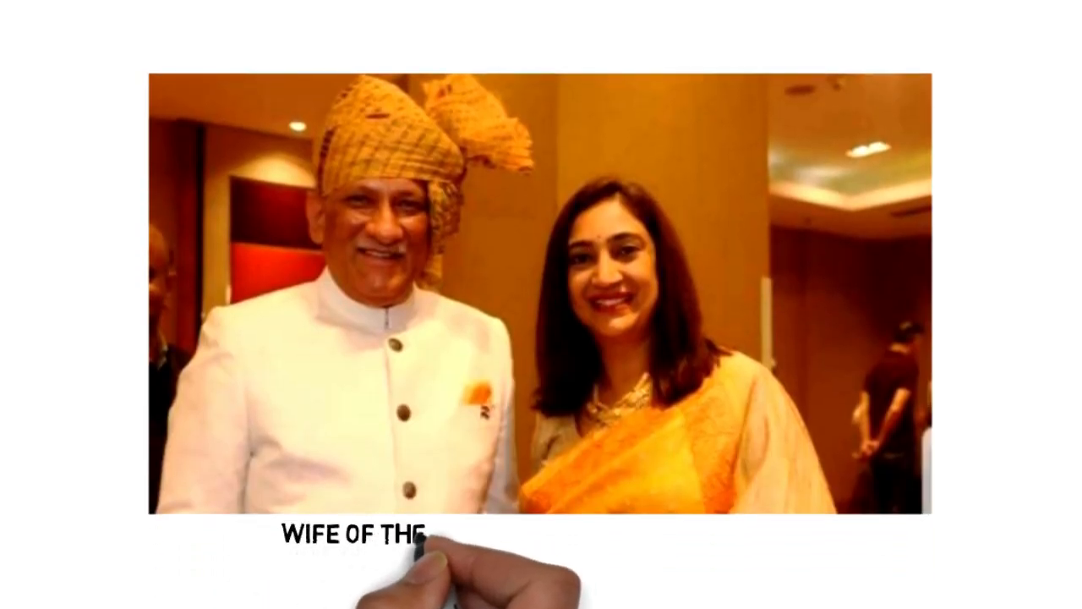
pyautogui.write('FIRST CHIEF OF DEFENCE STAF')
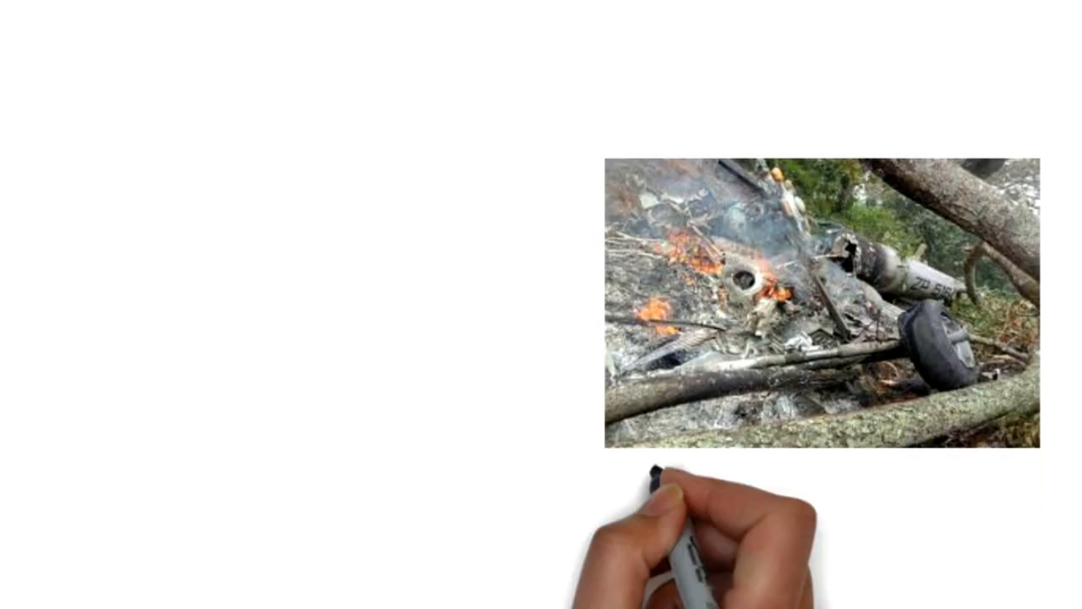
pyautogui.write('KILLED IN A CHOPPER CRASH')
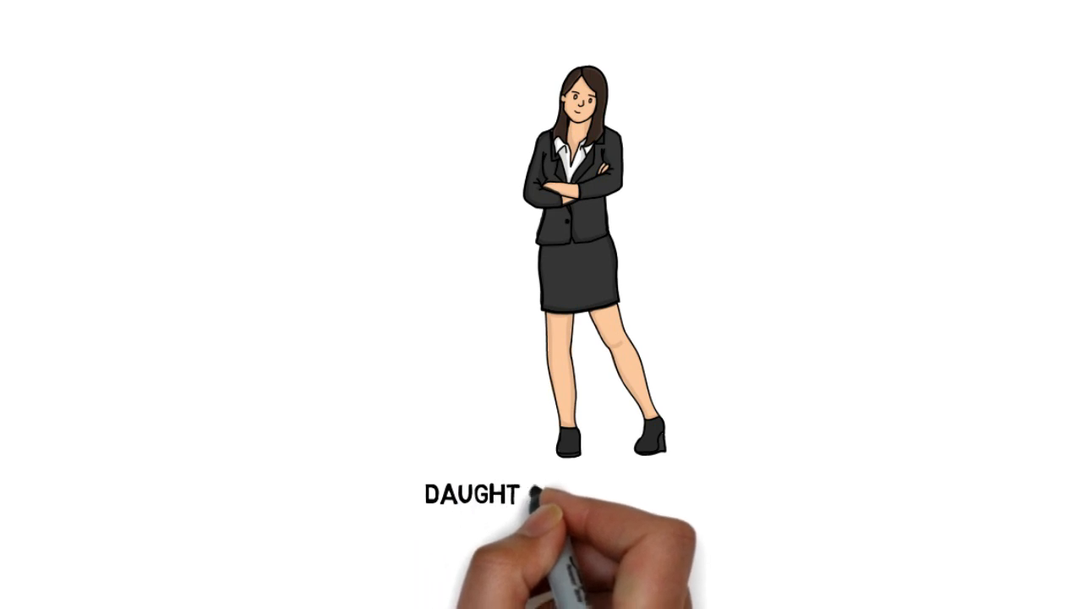
pyautogui.write('ER- KRITIKA RAWAT')
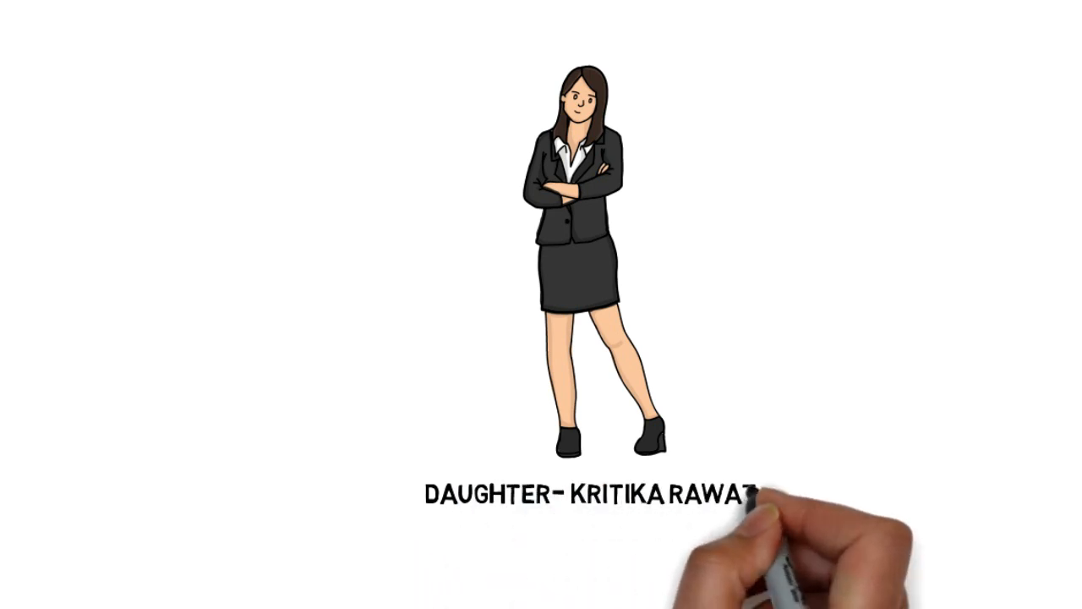